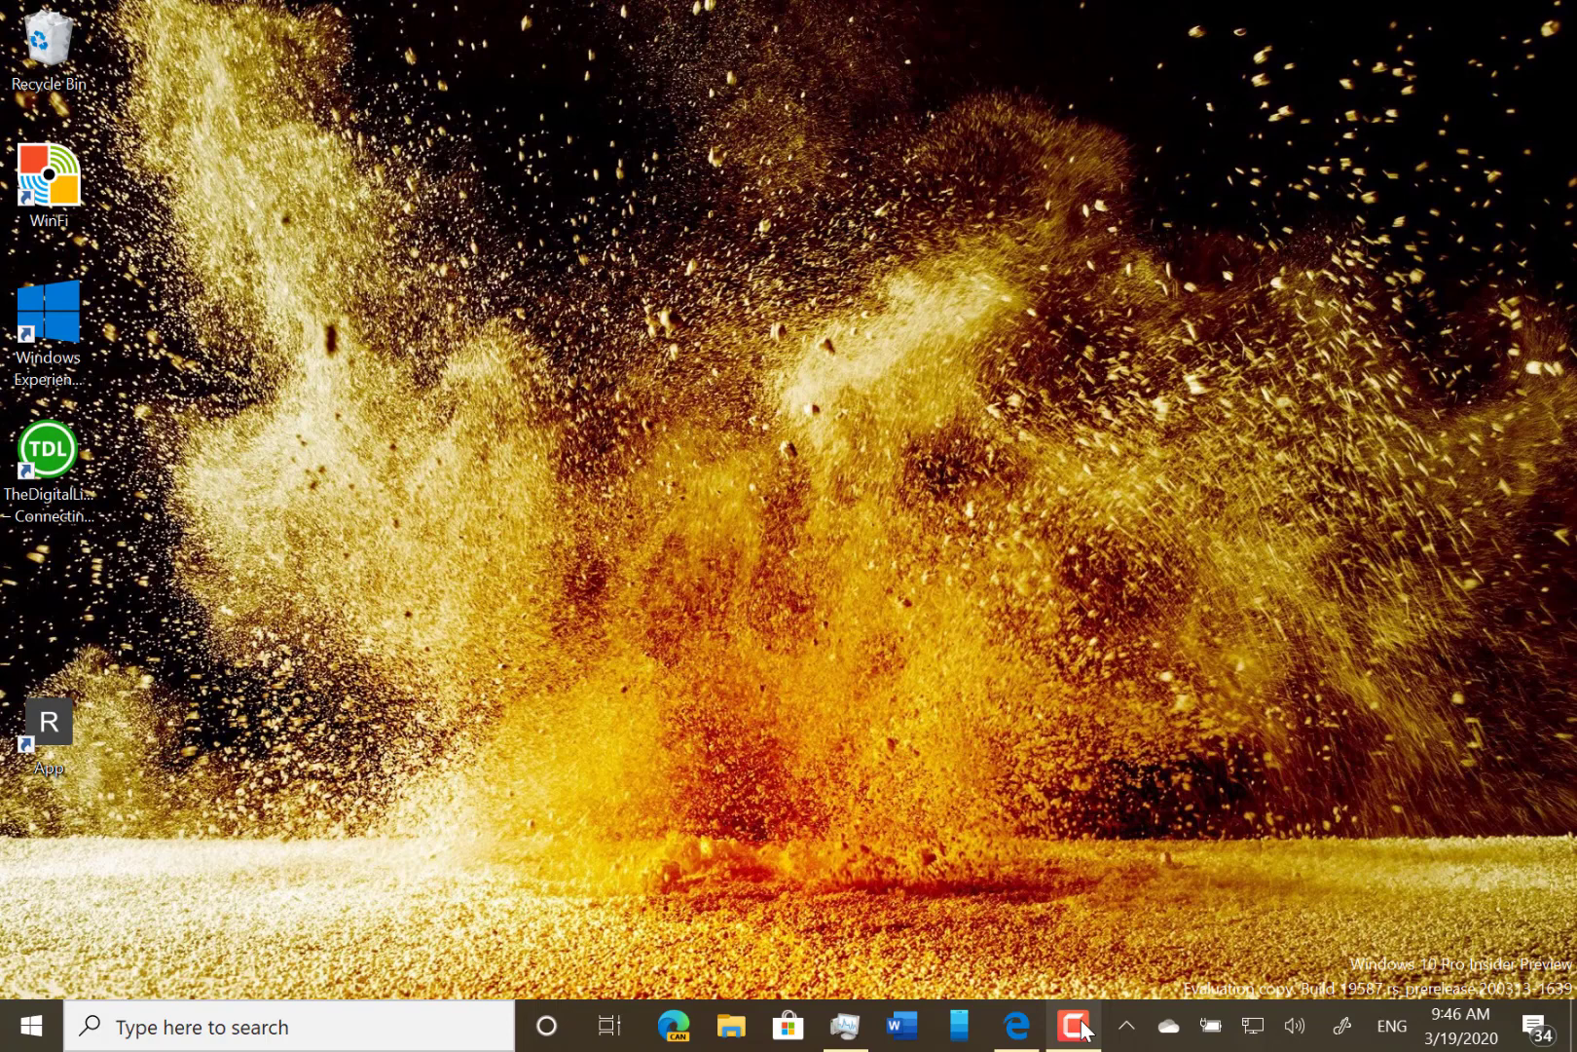
pyautogui.moveTo(1506, 814)
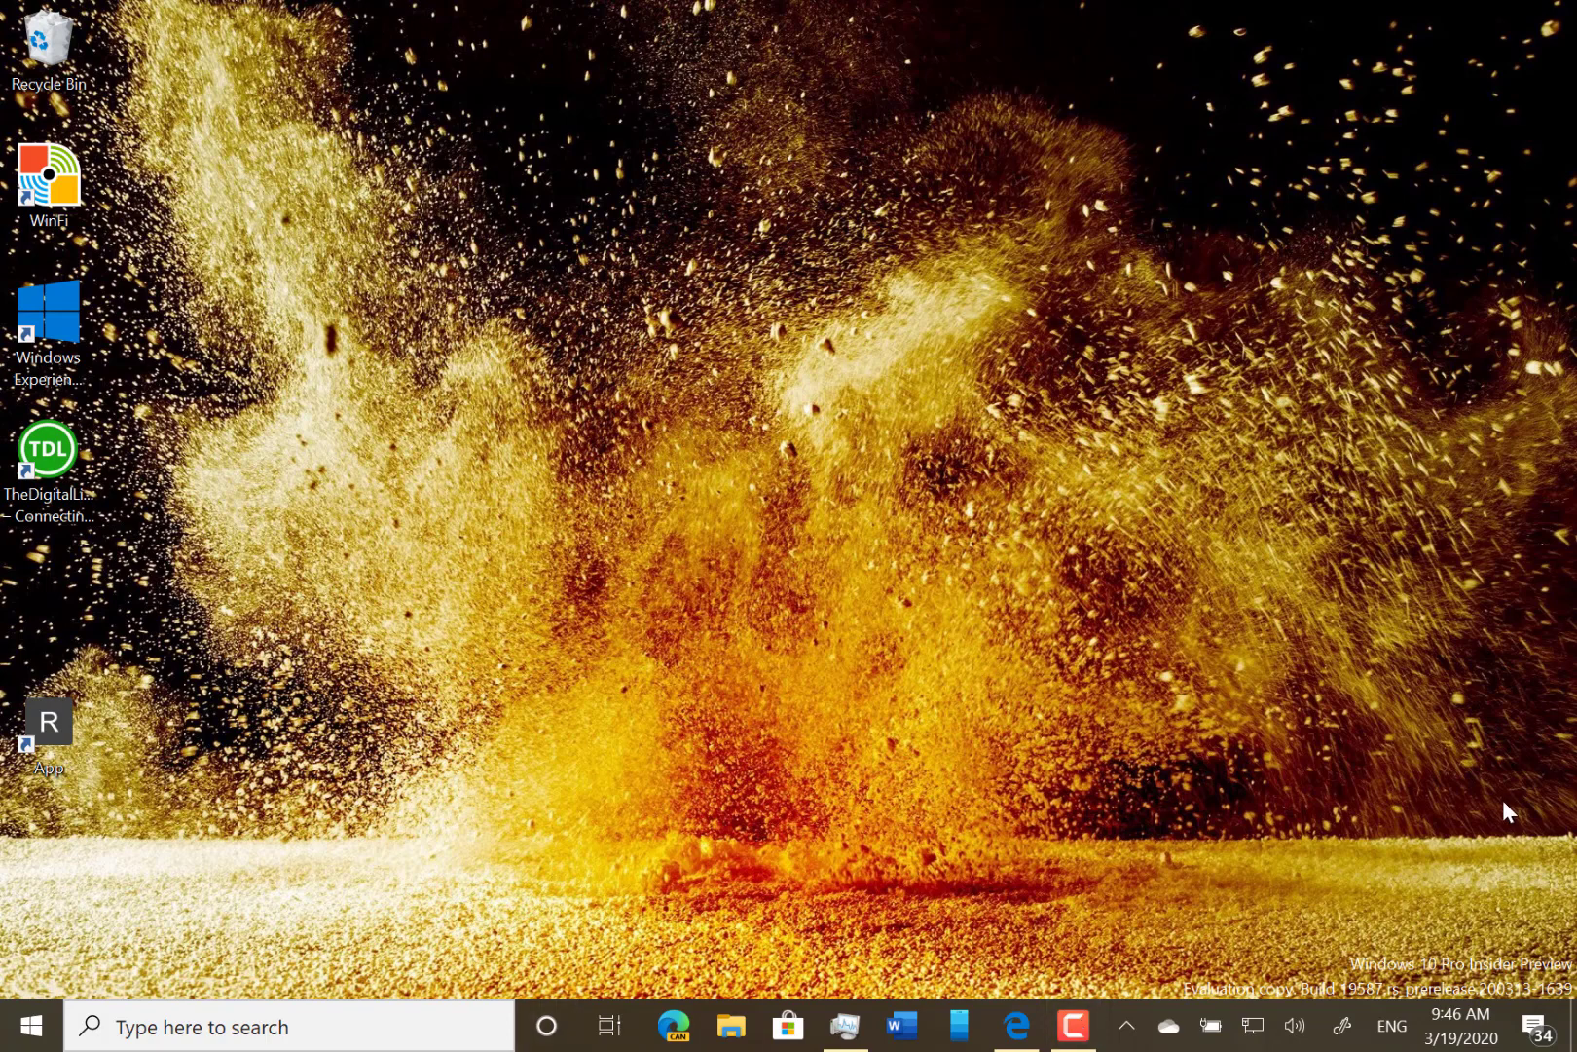
pyautogui.moveTo(1015, 561)
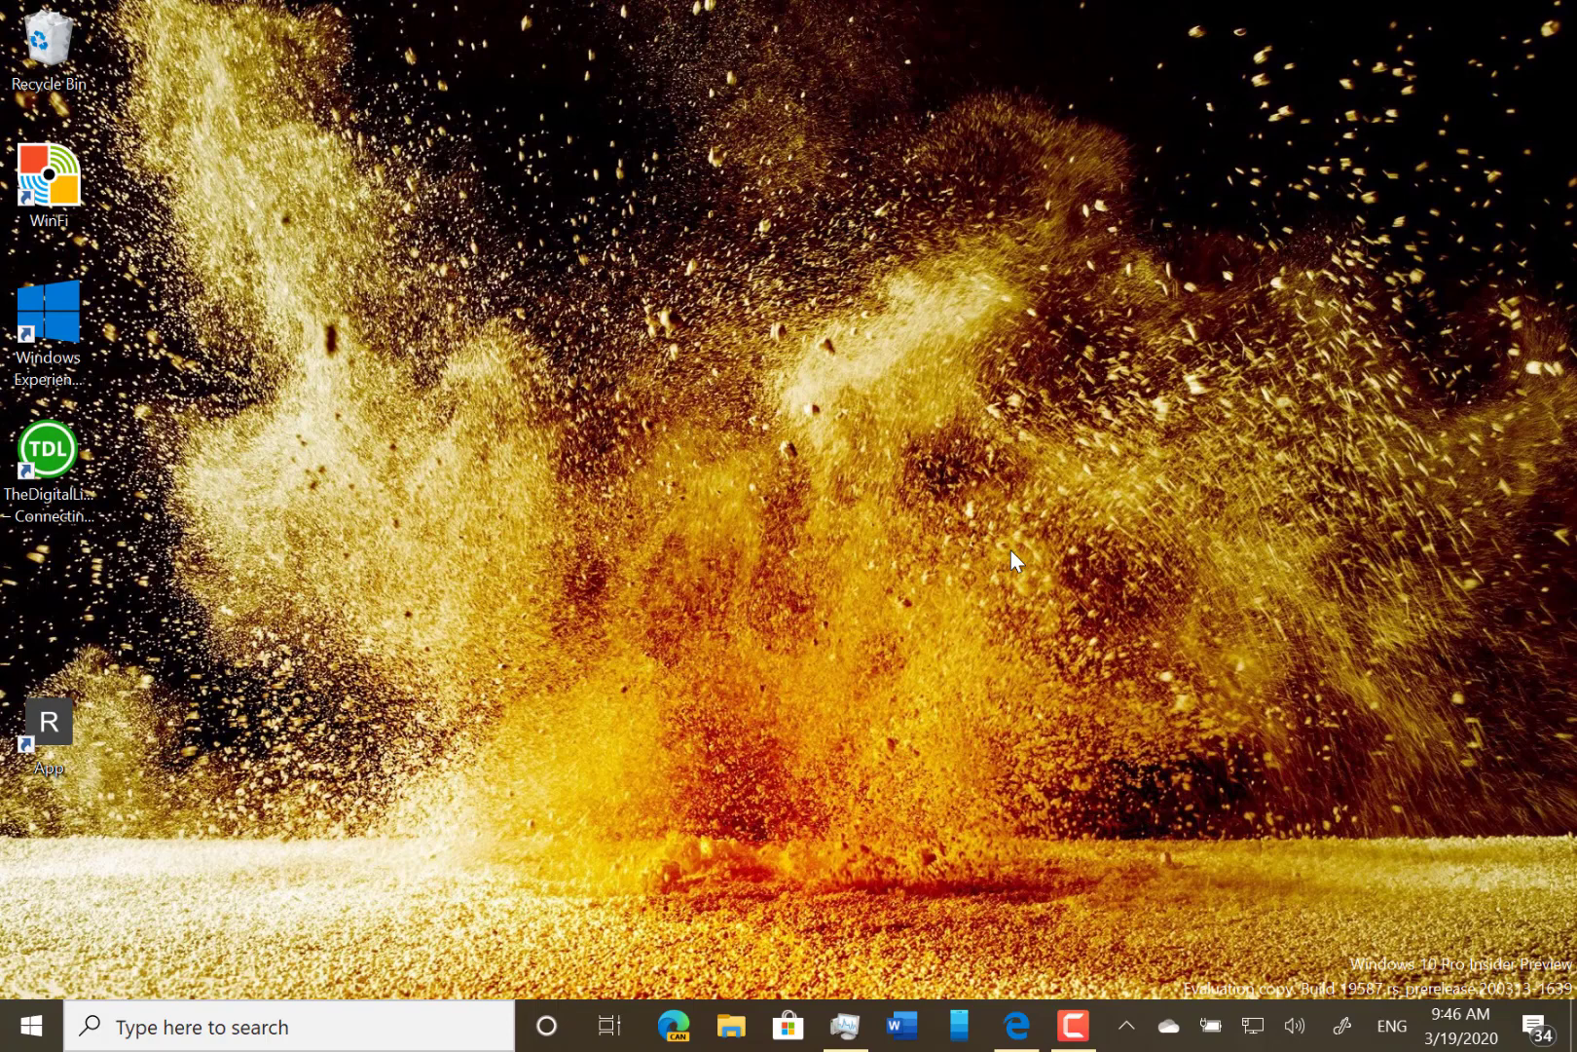
pyautogui.moveTo(25, 1026)
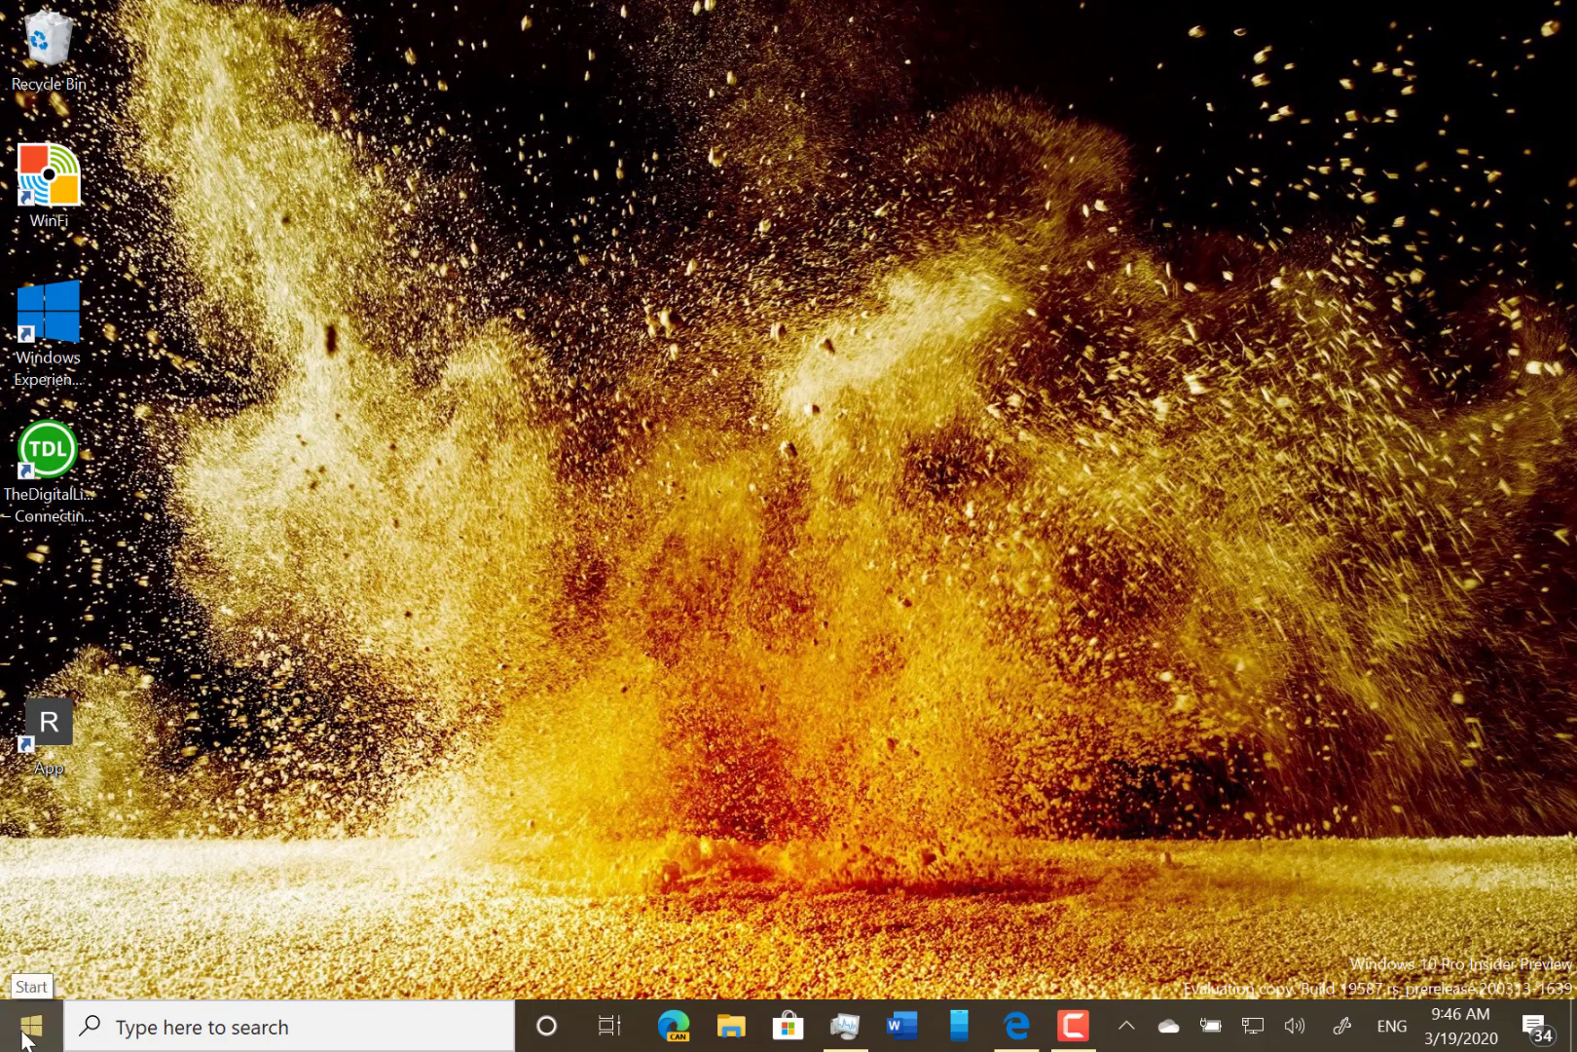
# - Show the hidden notification area icons, then bring the Start menu back up for searching
pyautogui.click(19, 1027)
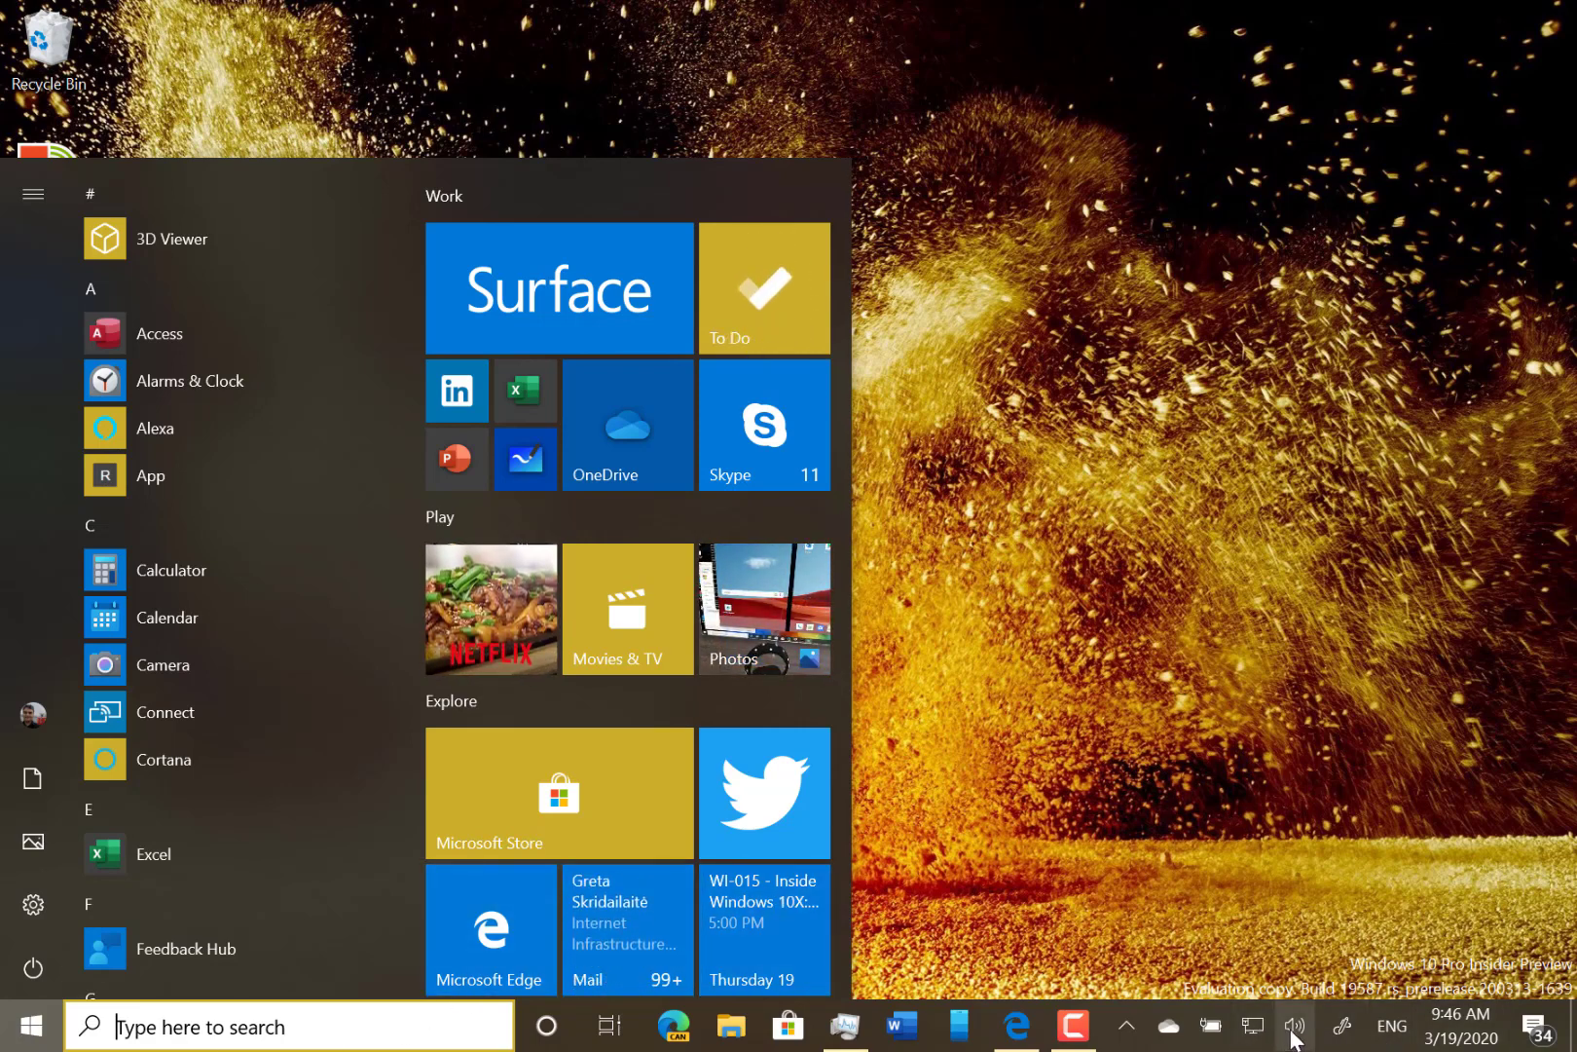
pyautogui.moveTo(1294, 1026)
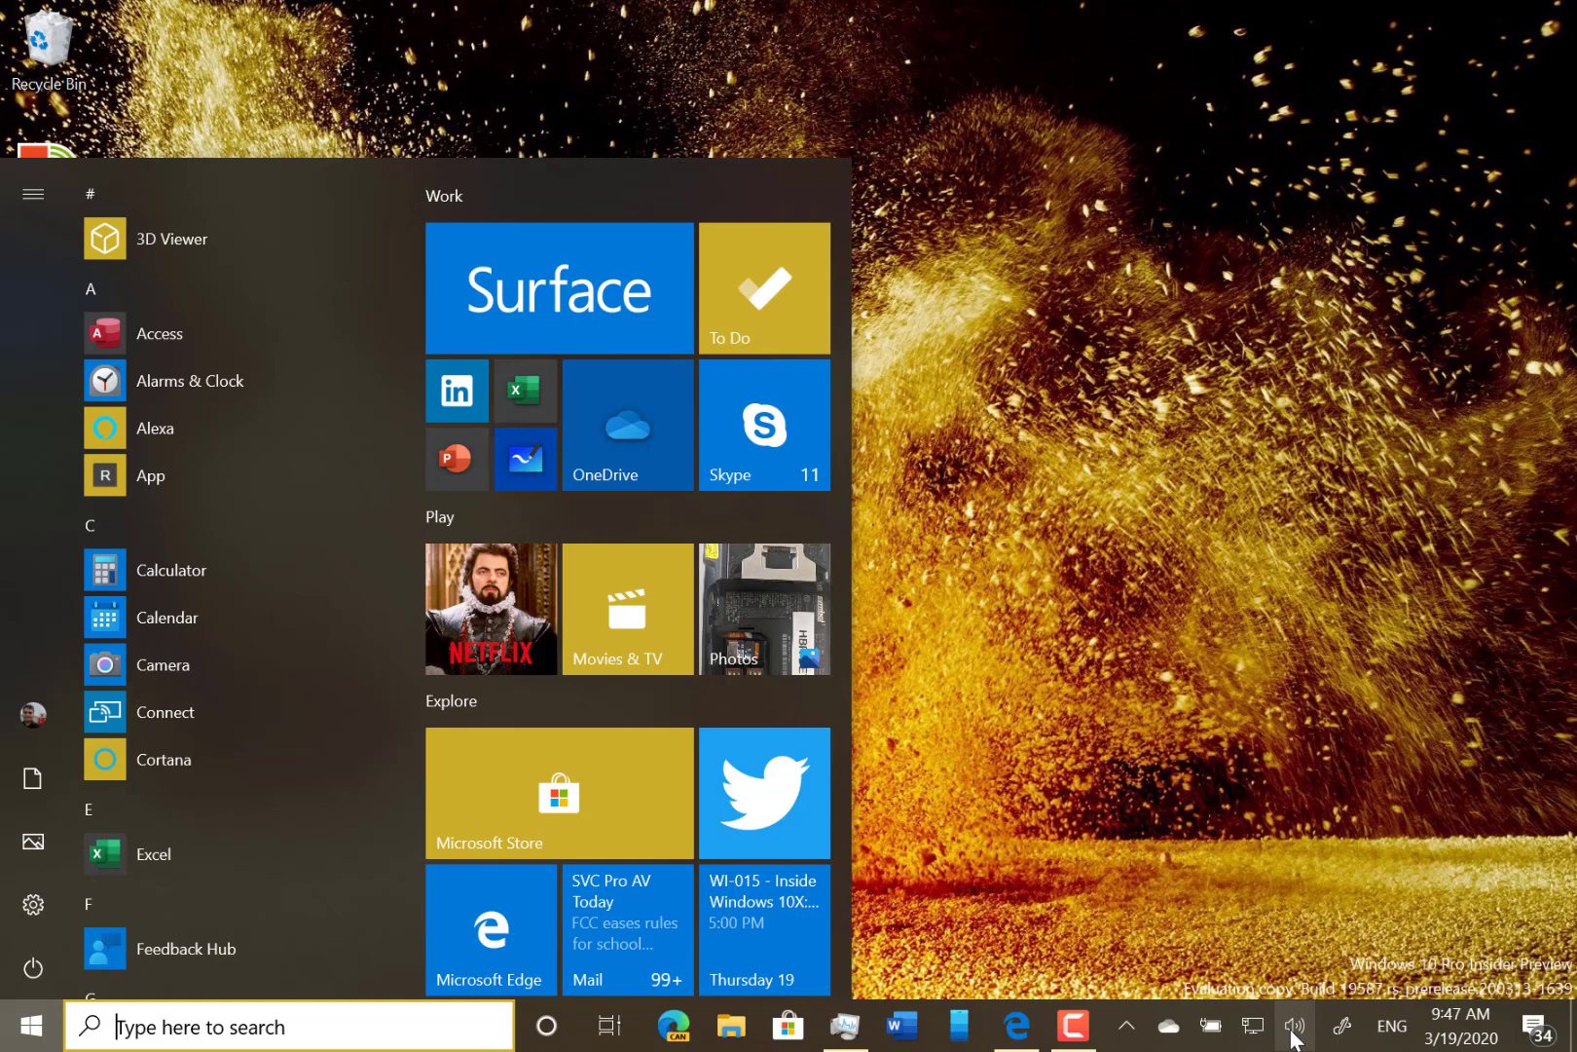
pyautogui.moveTo(1322, 1024)
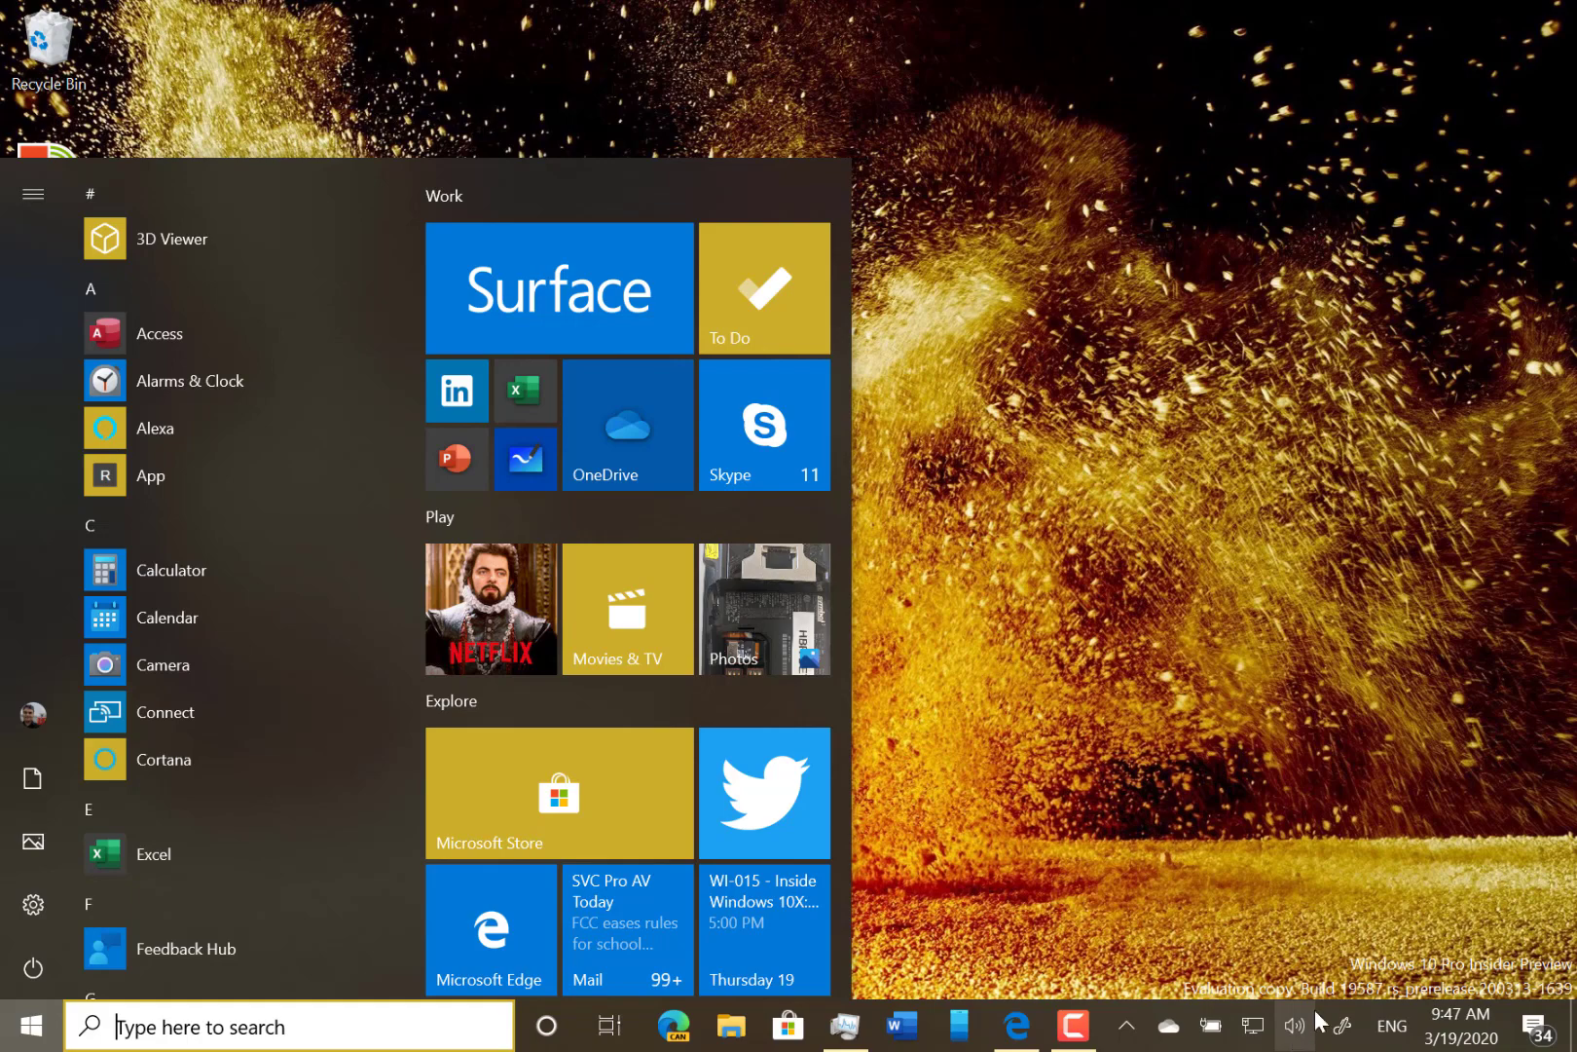
pyautogui.moveTo(1295, 1026)
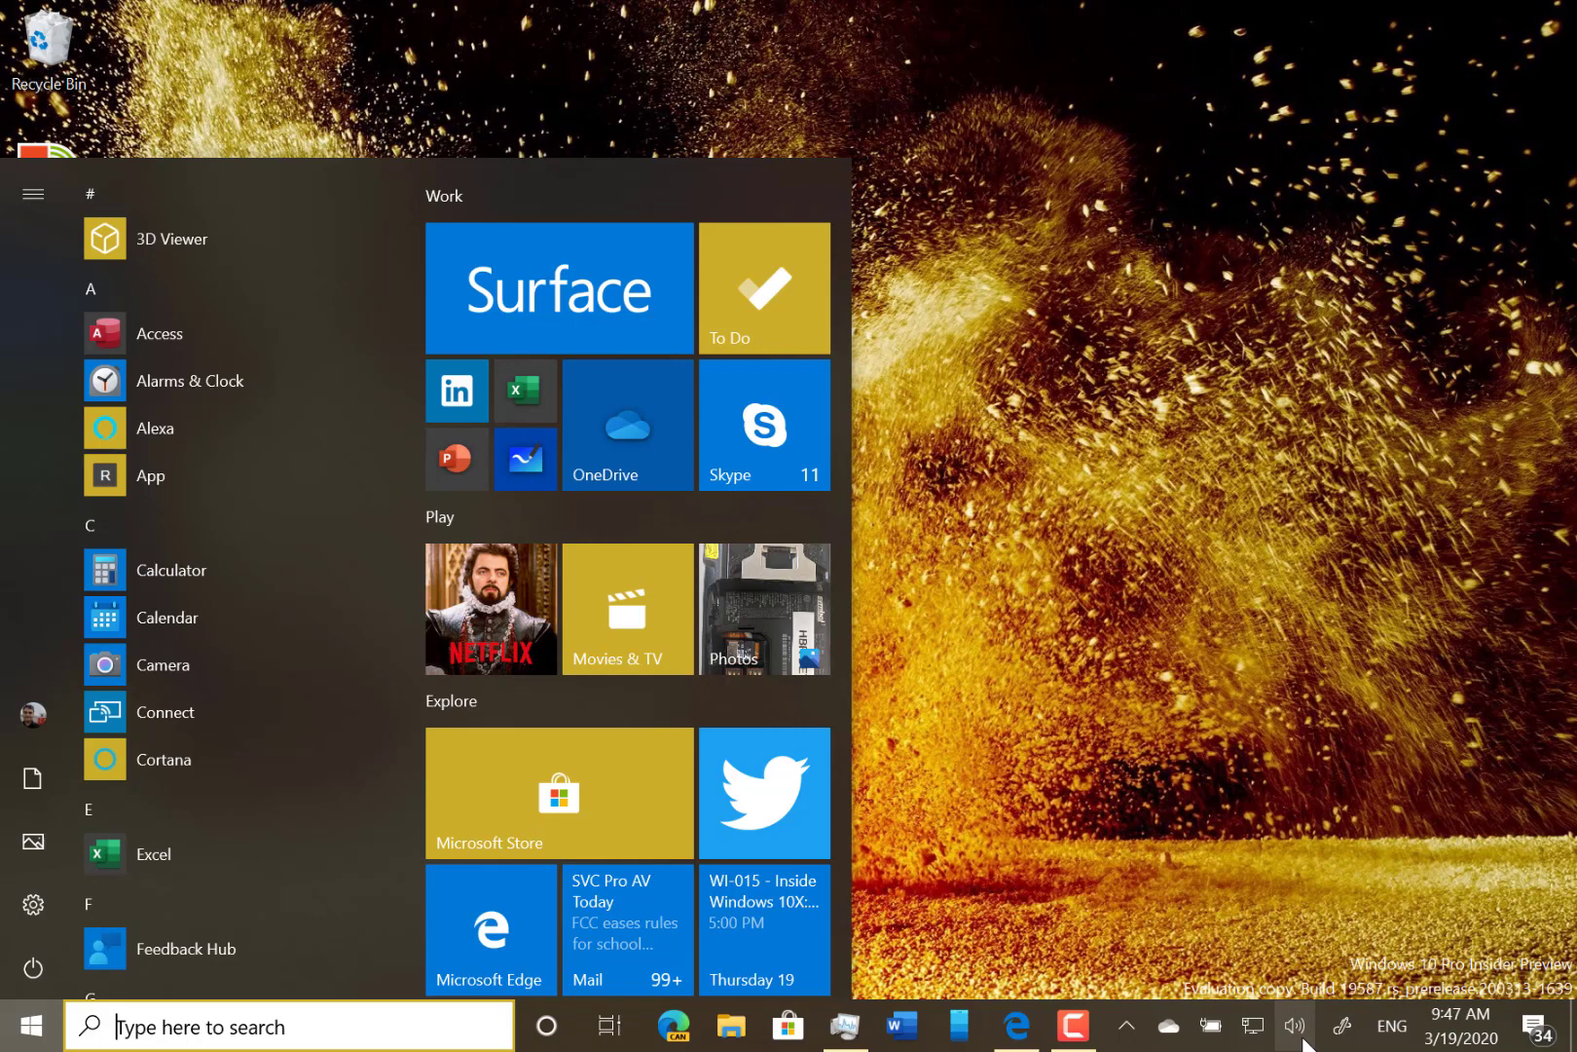
pyautogui.click(30, 1026)
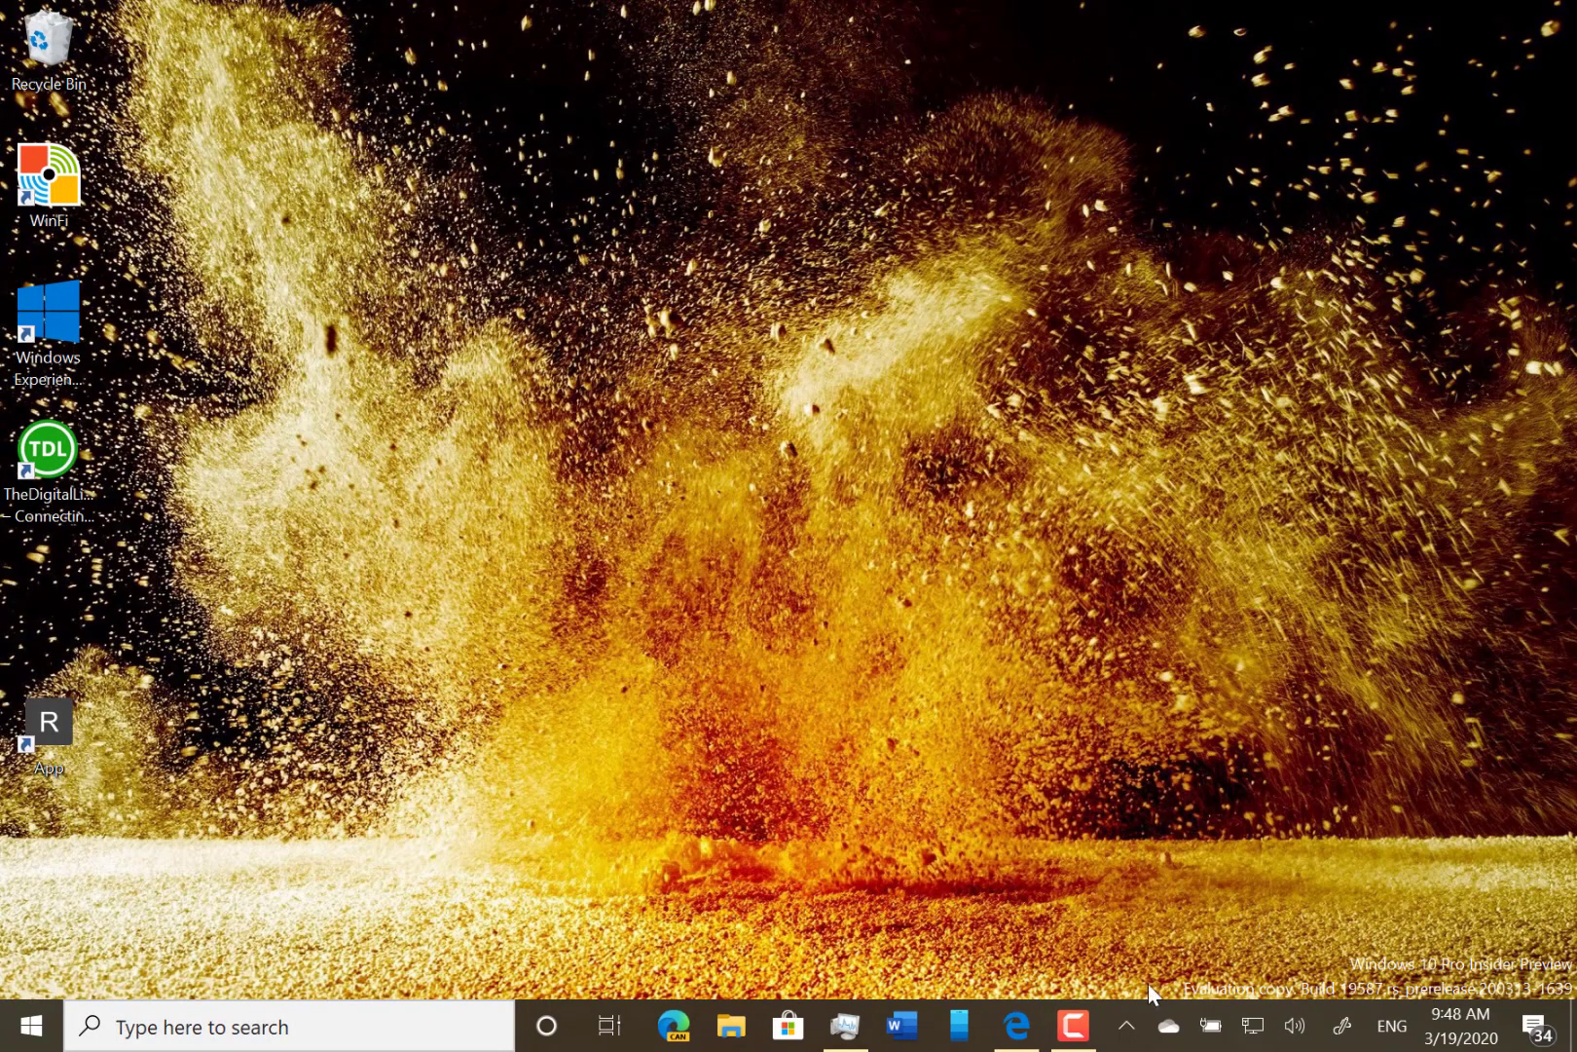
pyautogui.click(1126, 1026)
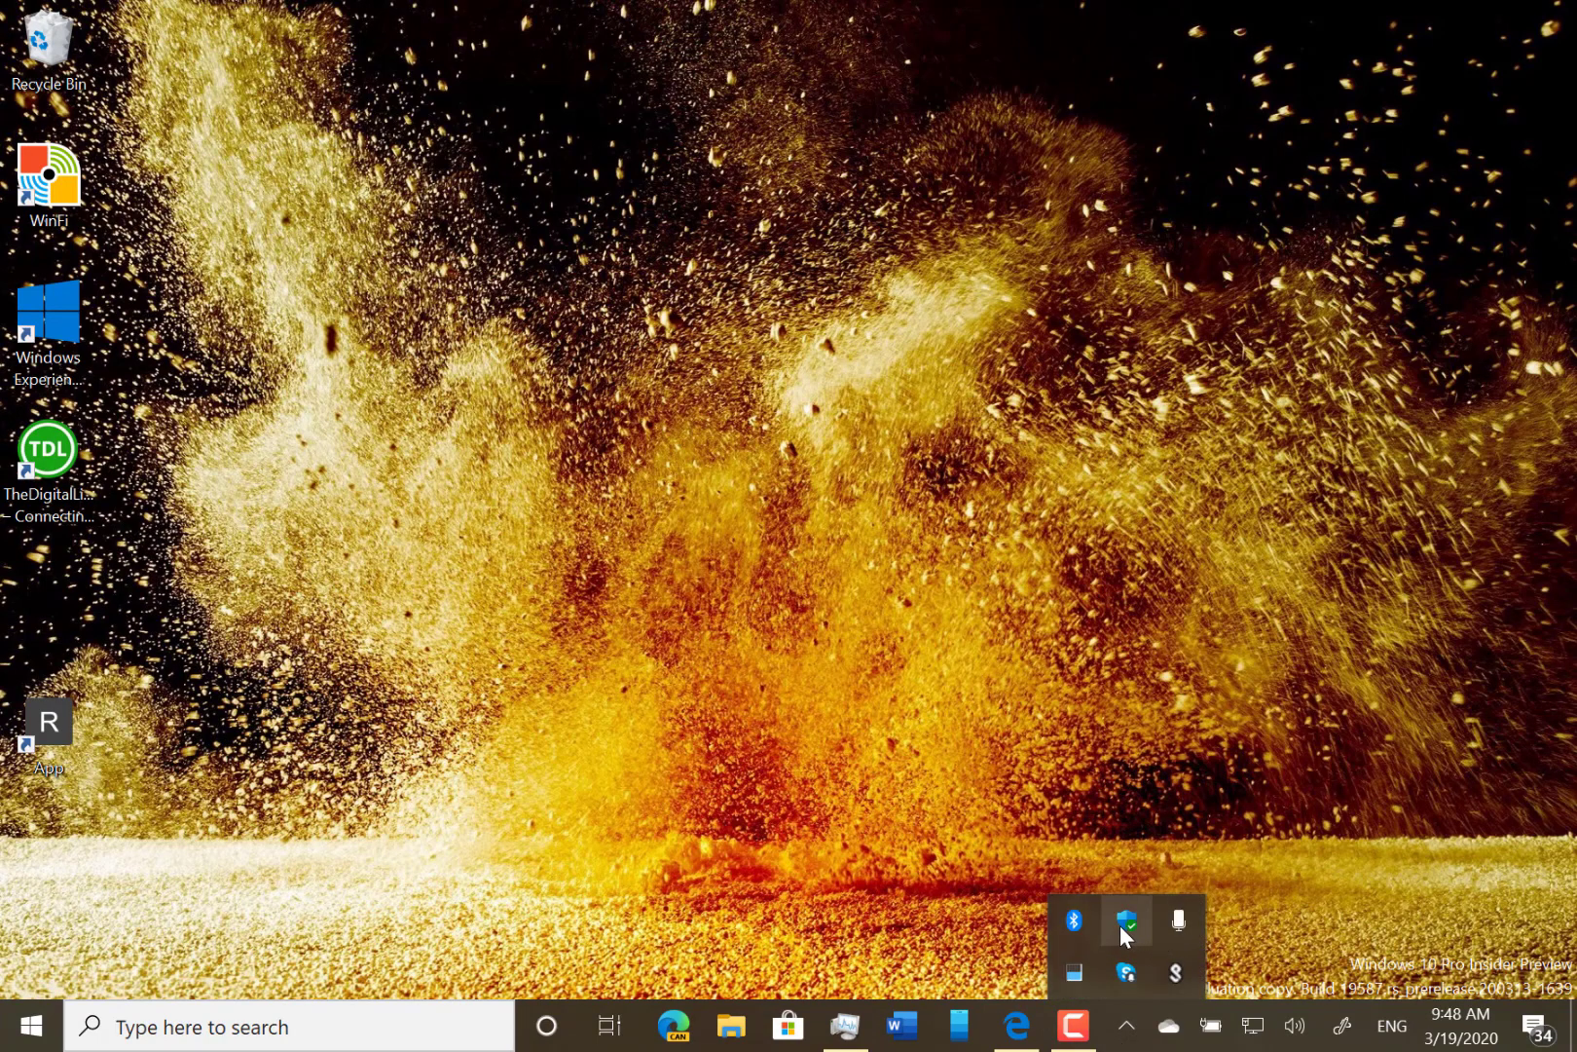
pyautogui.moveTo(1127, 921)
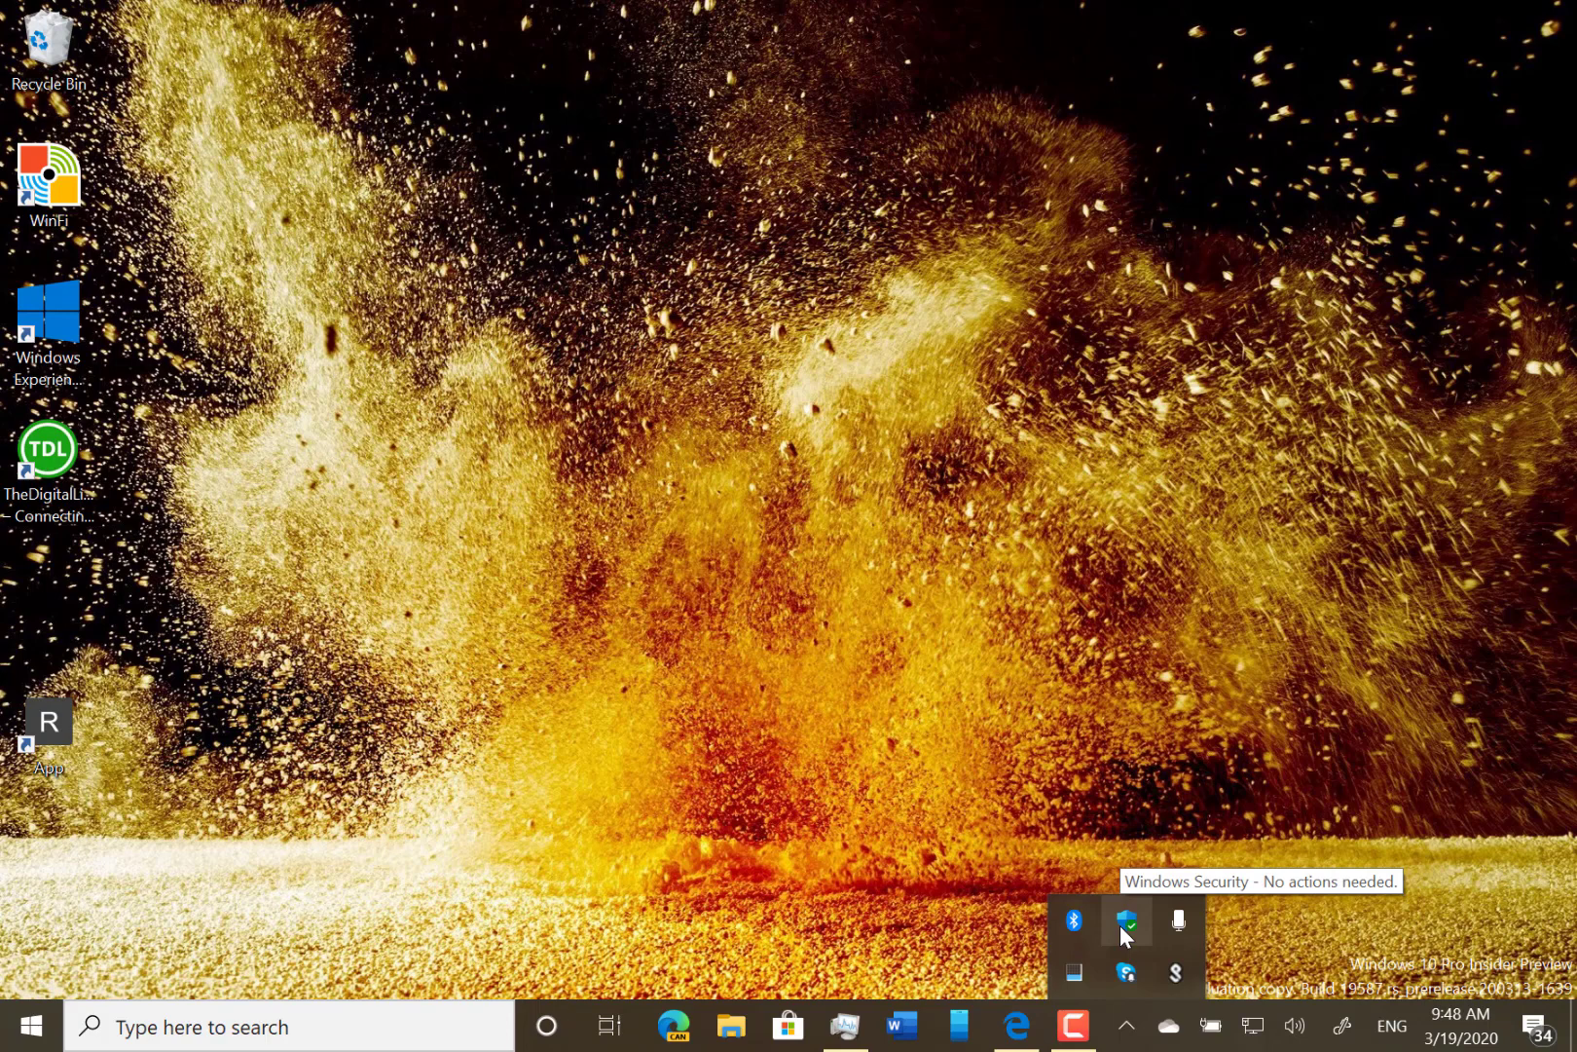
pyautogui.moveTo(8, 869)
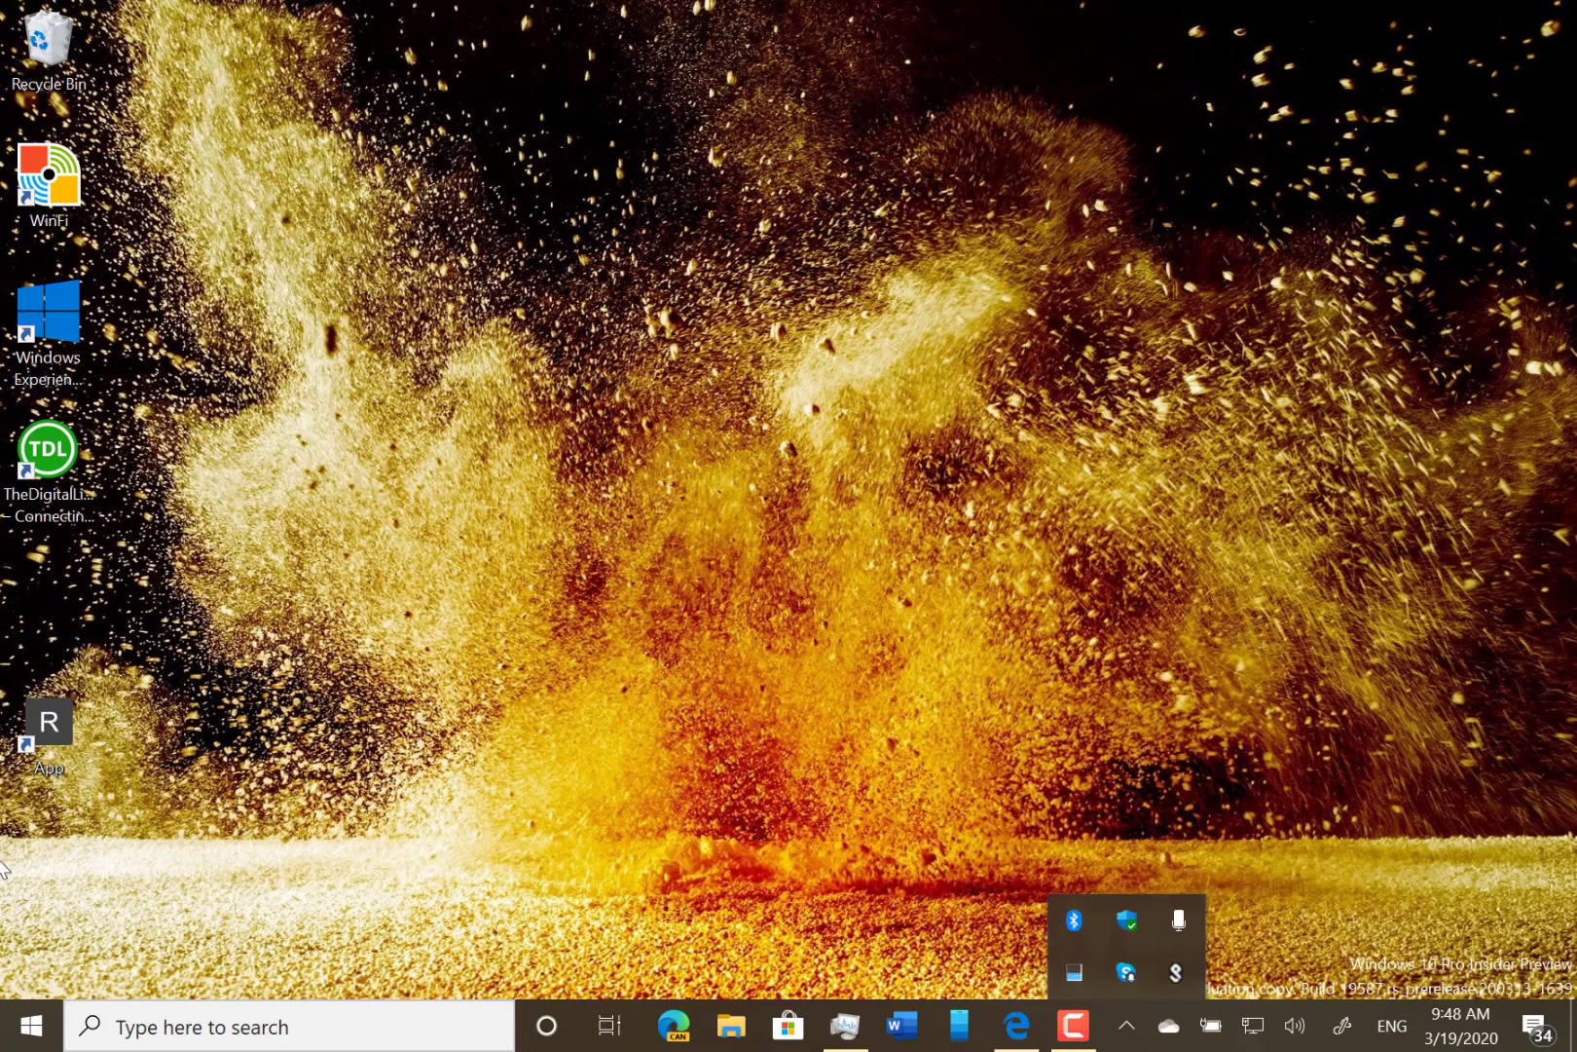
pyautogui.click(29, 1026)
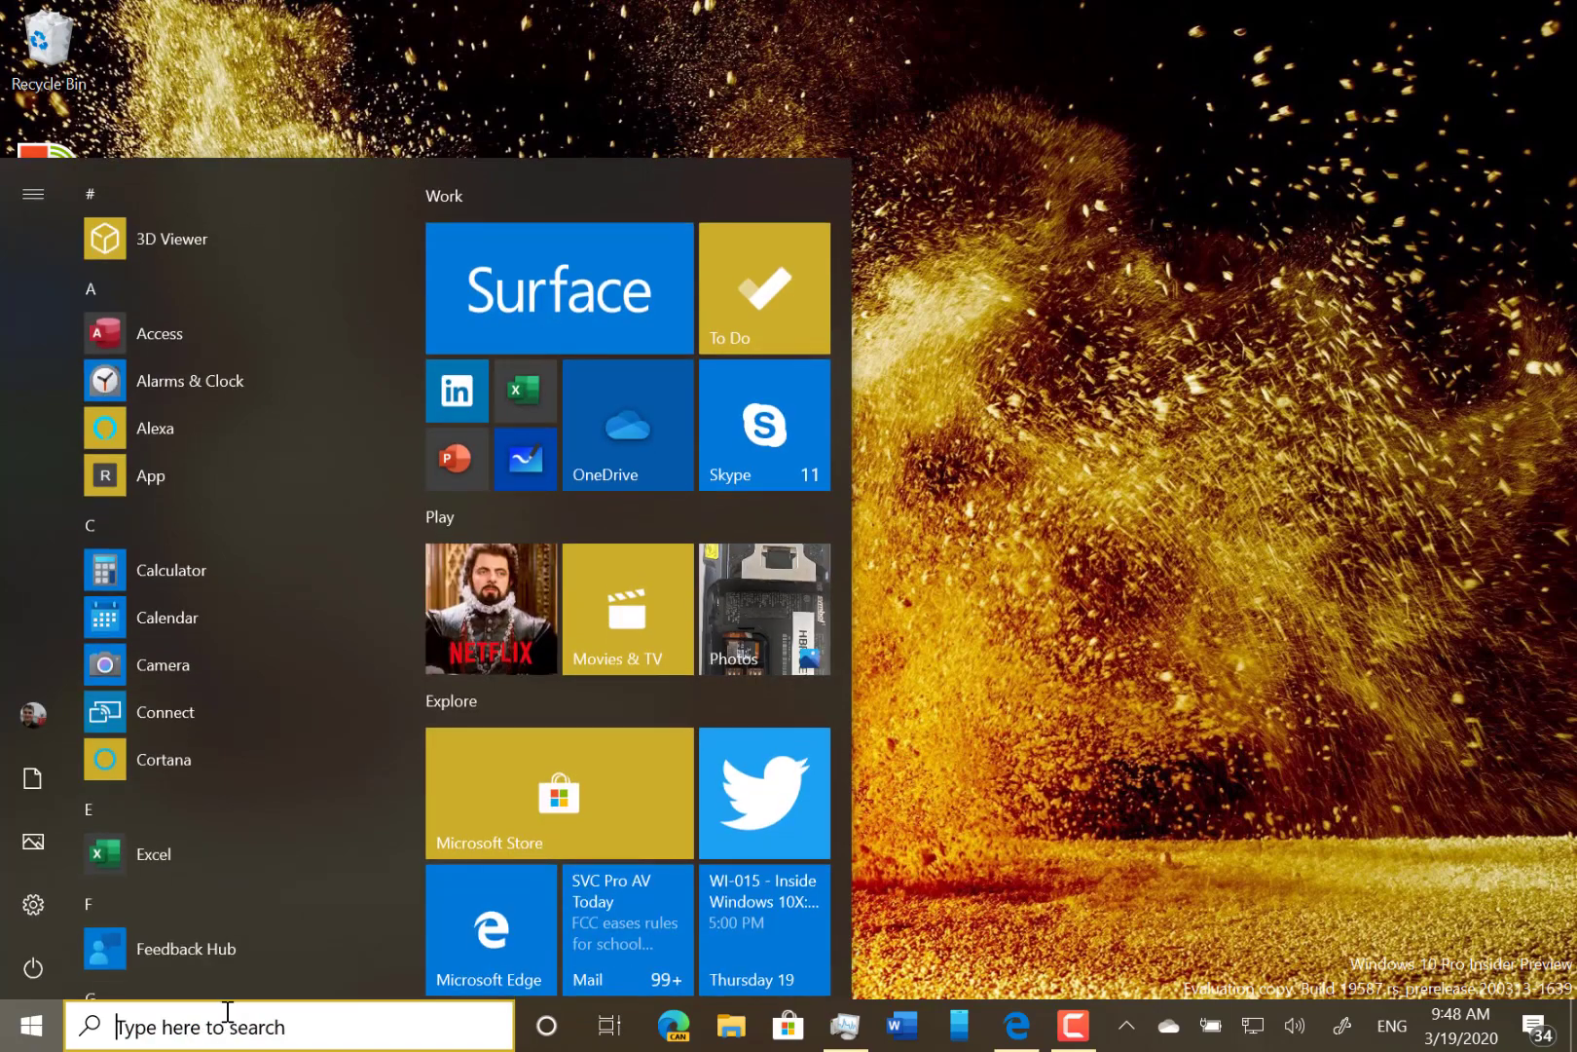
# - Search Start for 'defa' to list default app settings results
pyautogui.write('def')
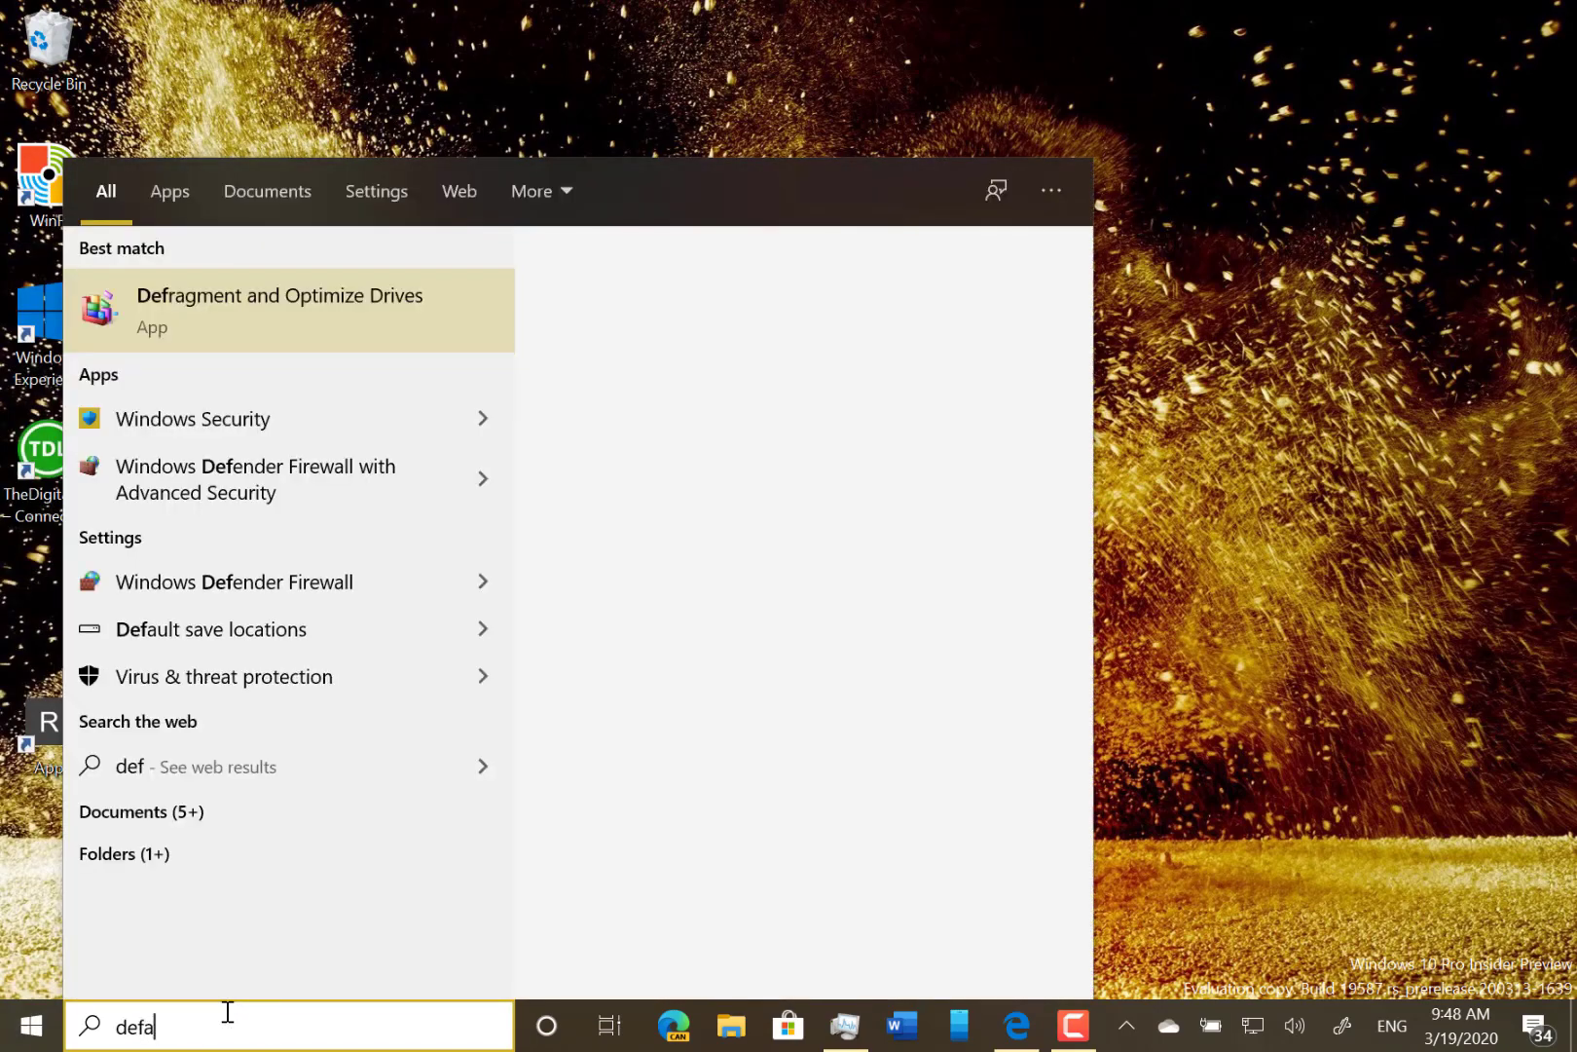
pyautogui.write('a')
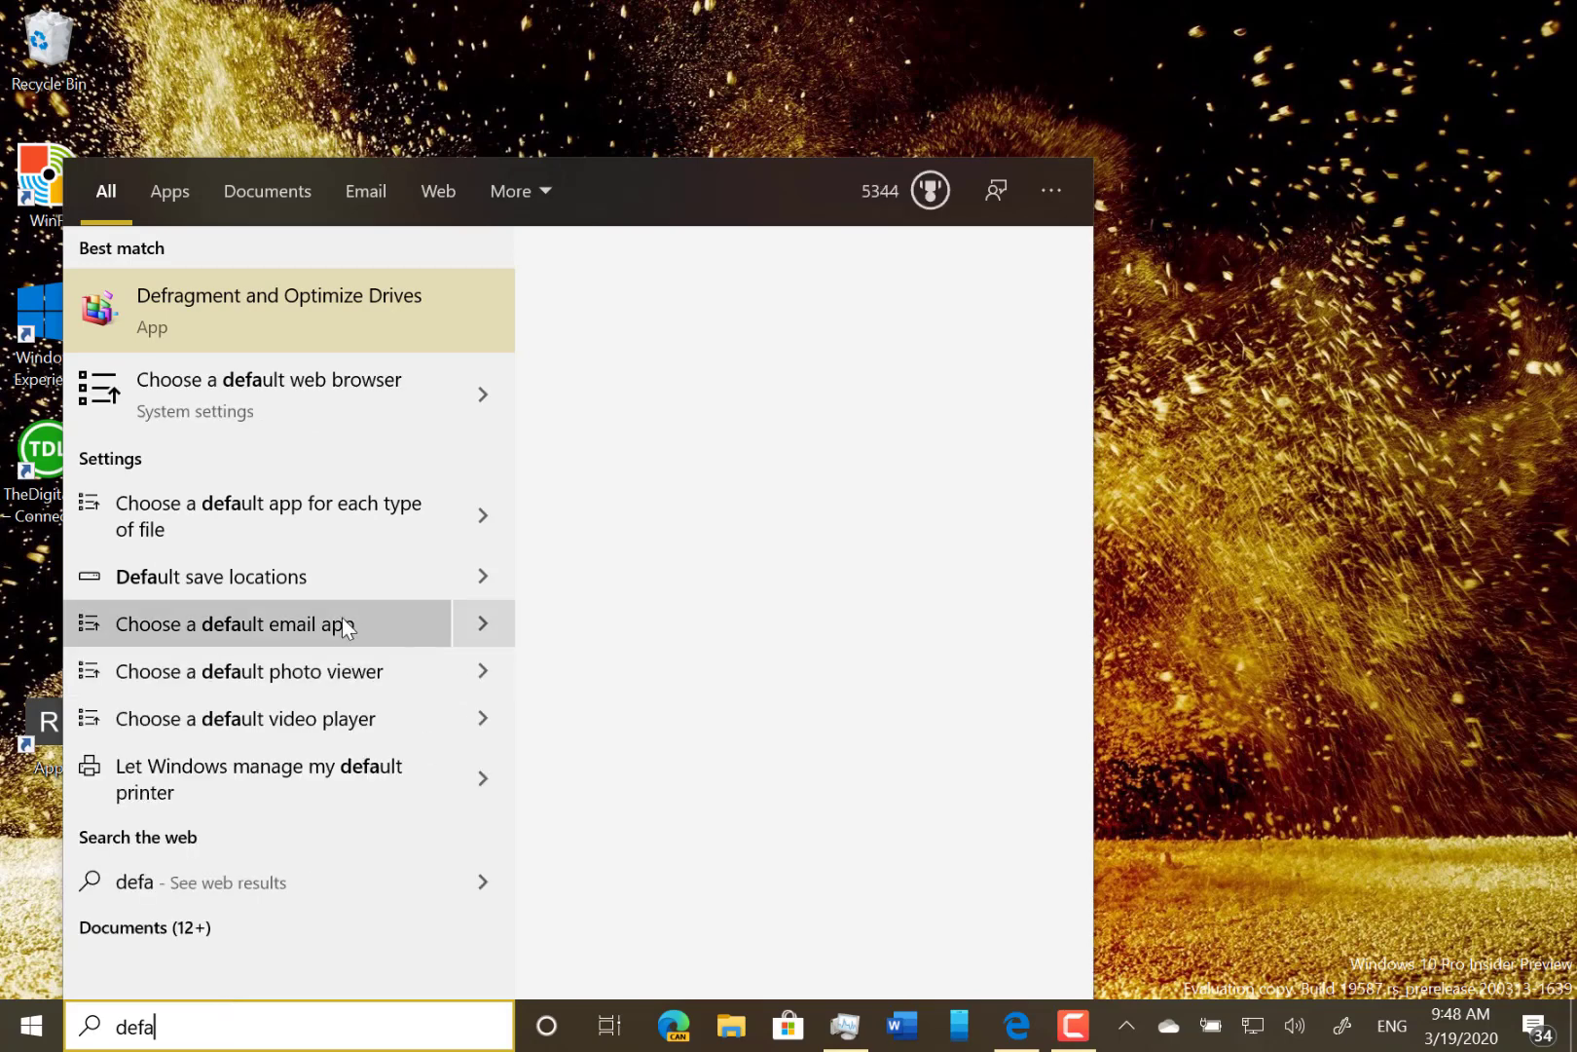